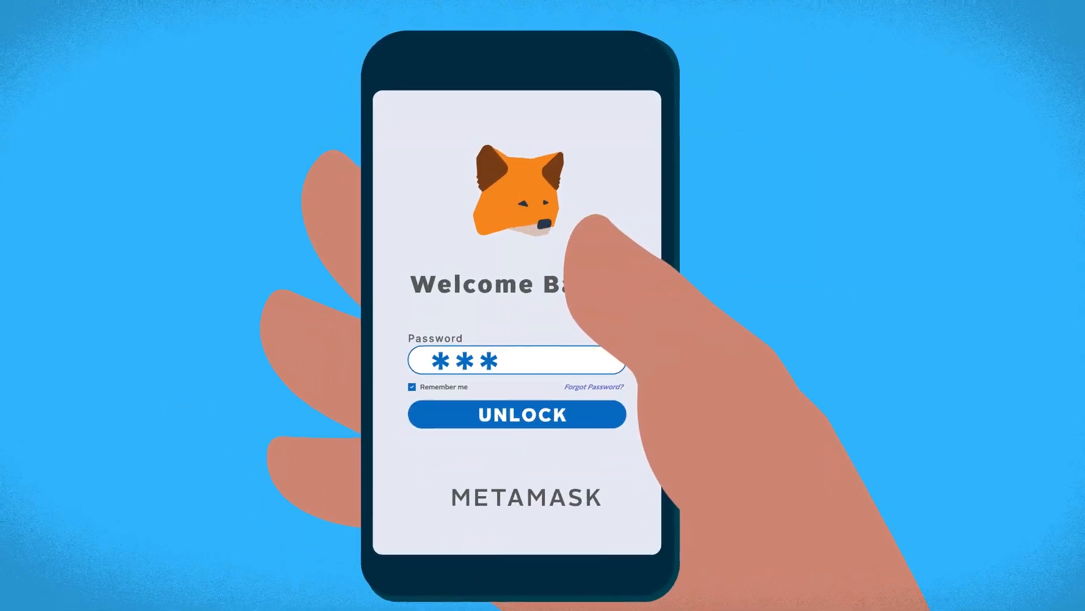
pyautogui.click(516, 414)
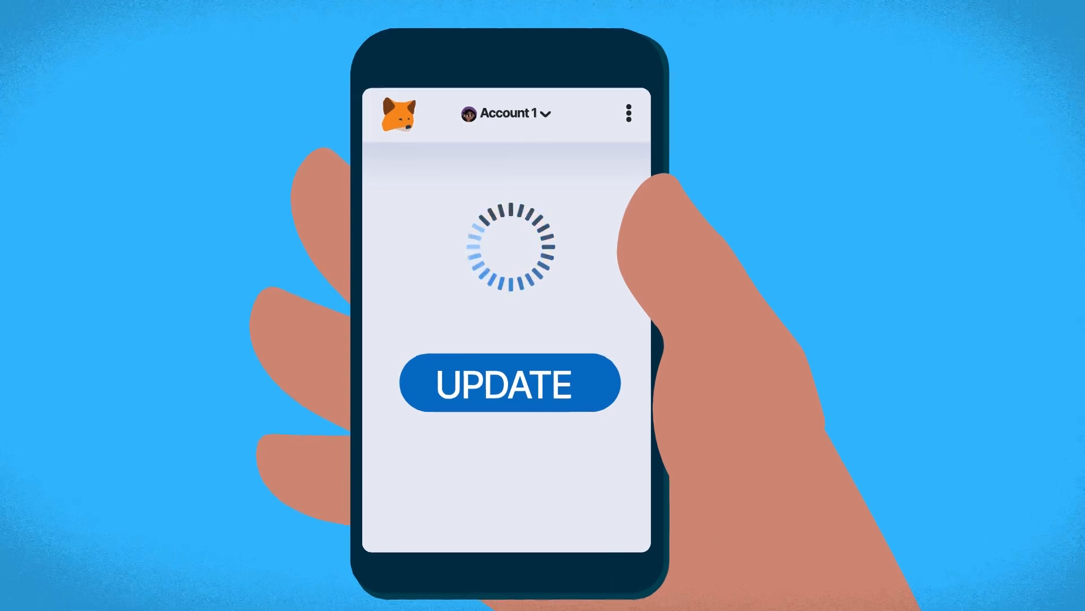